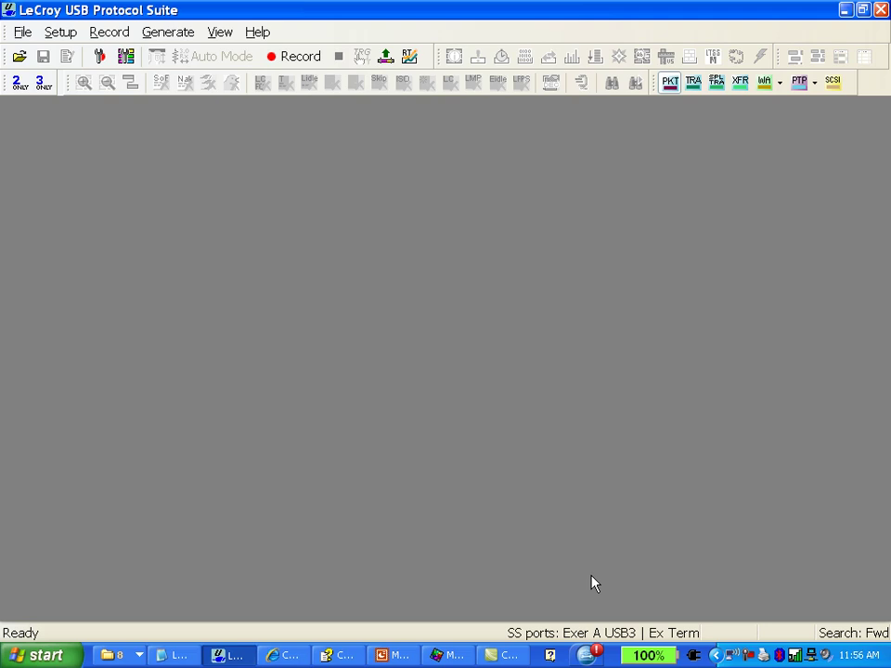
mouse_move(99, 56)
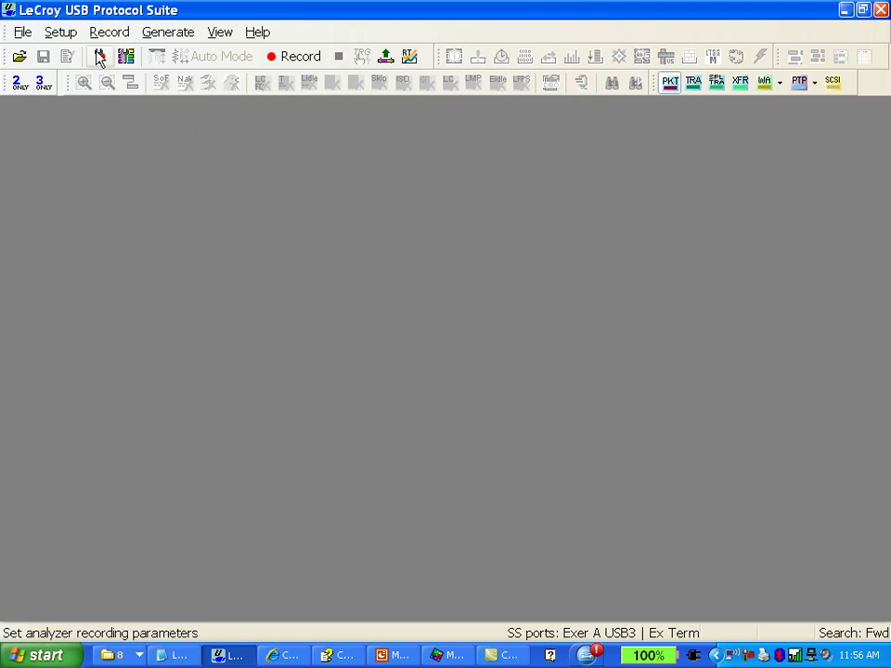
mouse_move(100, 56)
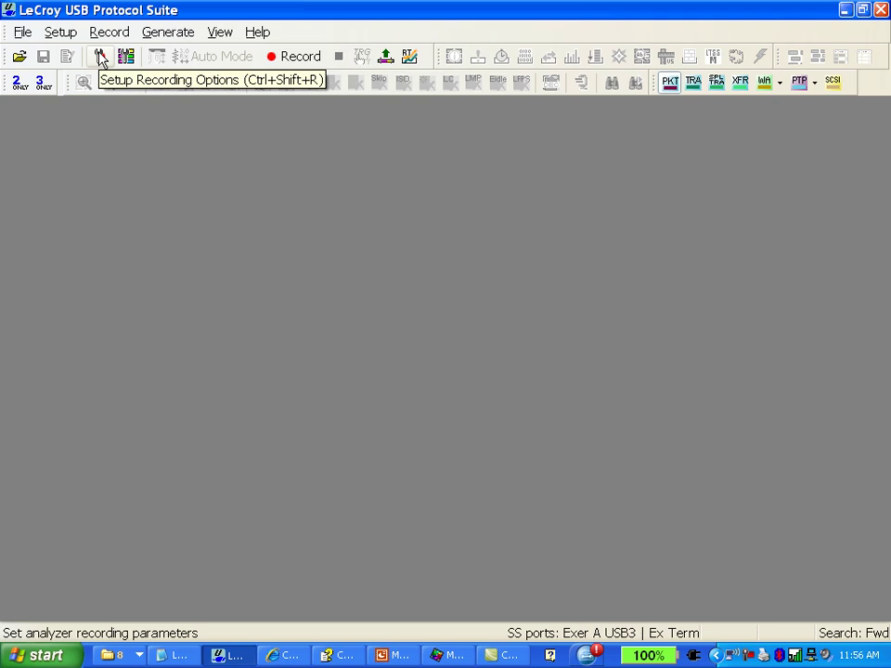
Enable the USB 2.0 recording channel alongside USB 3.0, keeping the buffer at 22.400 MB.
left_click(100, 57)
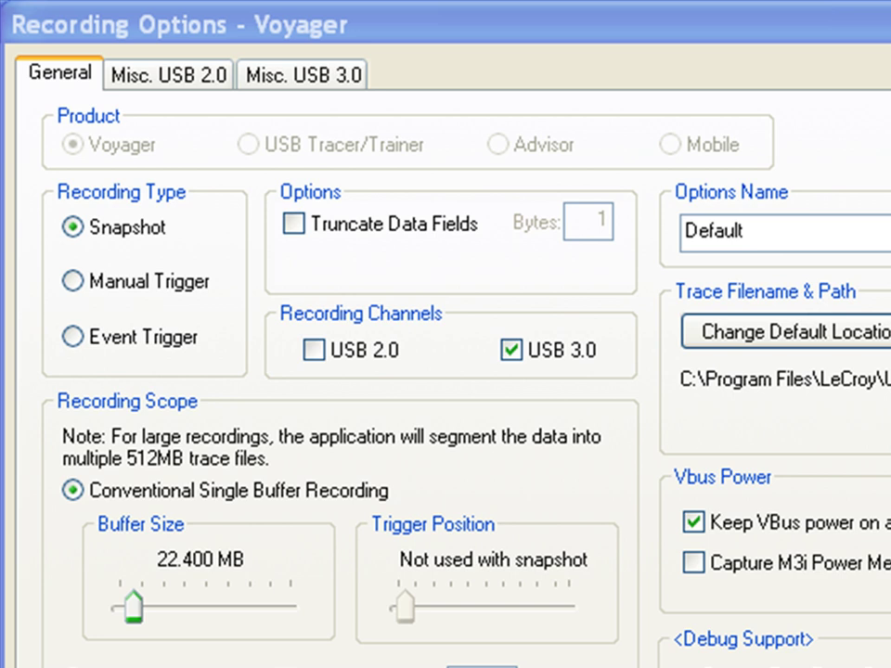
left_click(314, 350)
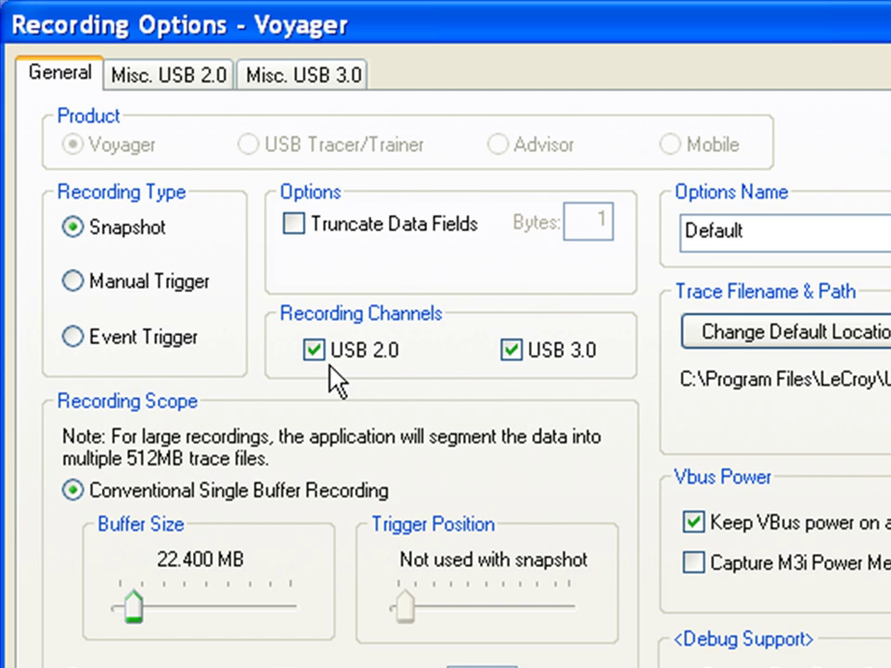
mouse_move(264, 385)
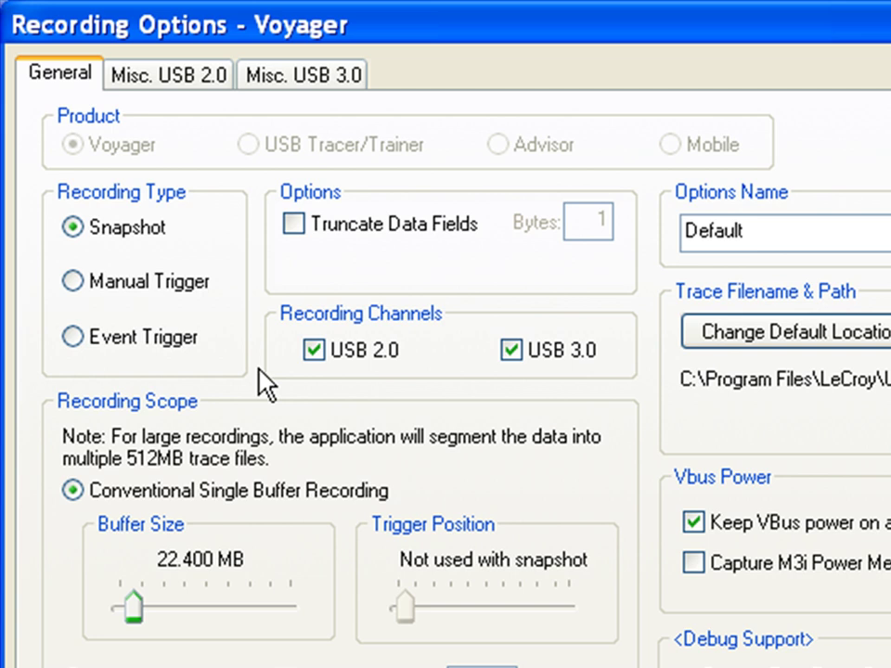
left_click(71, 337)
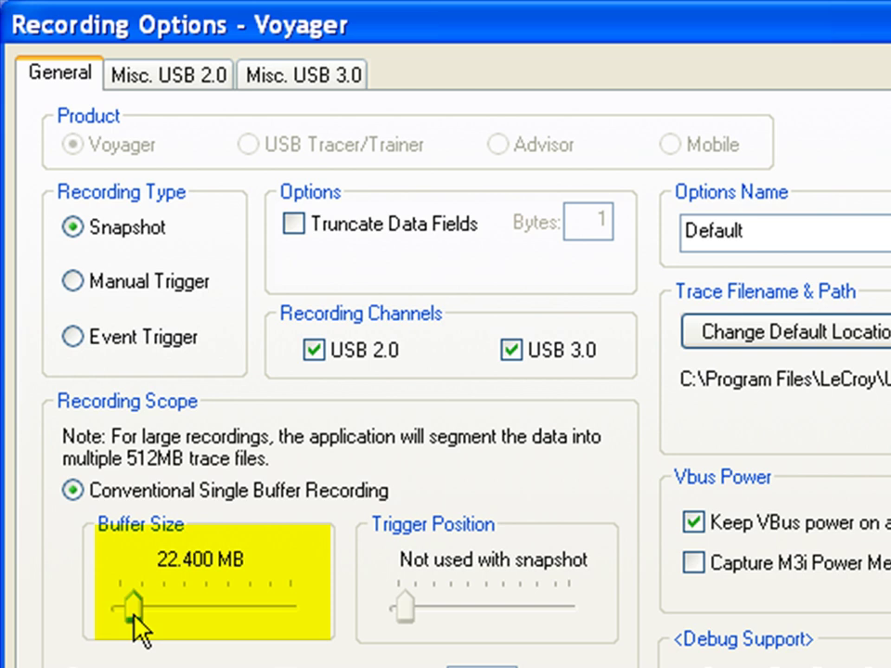
left_click_drag(129, 611, 292, 611)
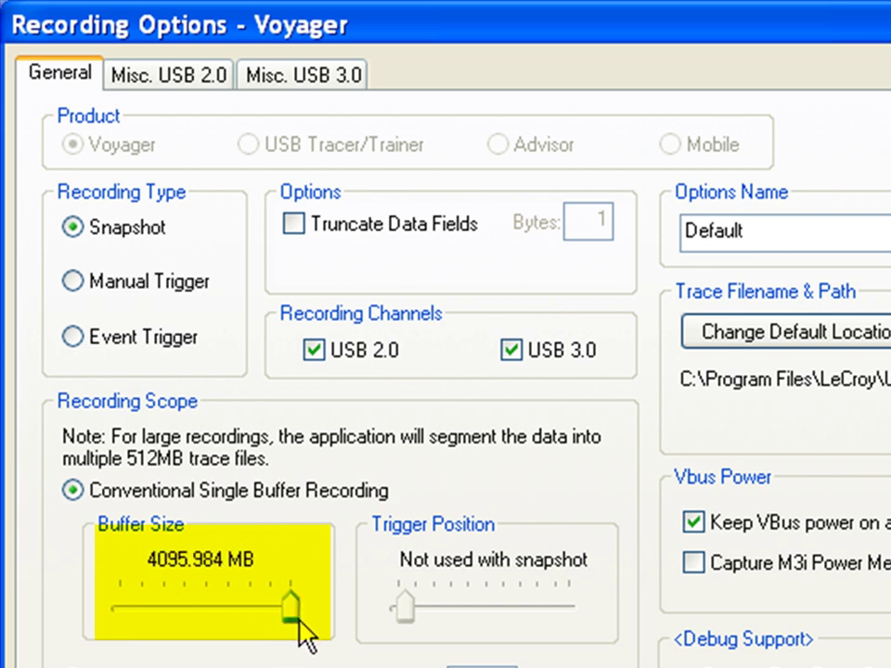
left_click_drag(292, 605, 130, 606)
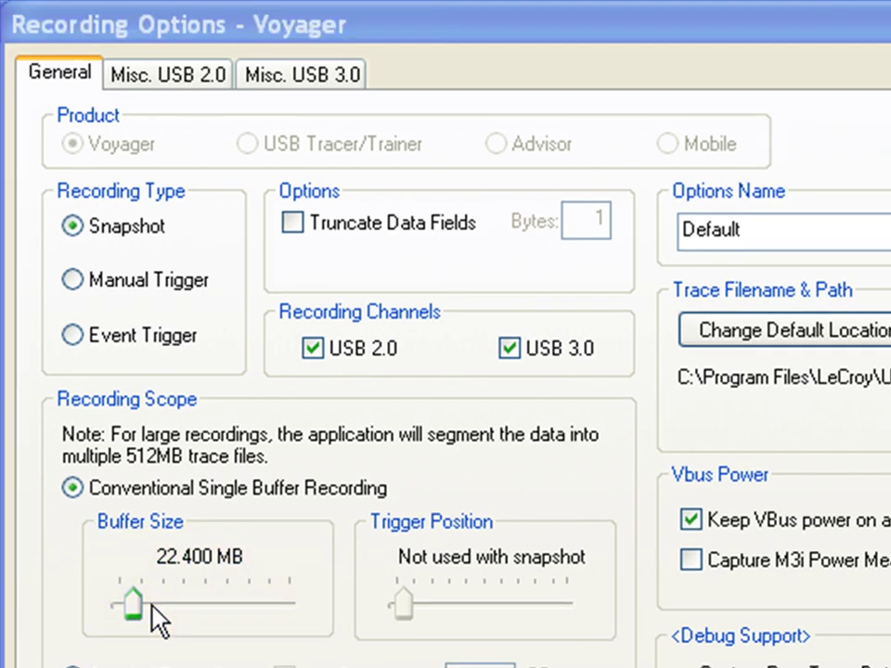
mouse_move(149, 241)
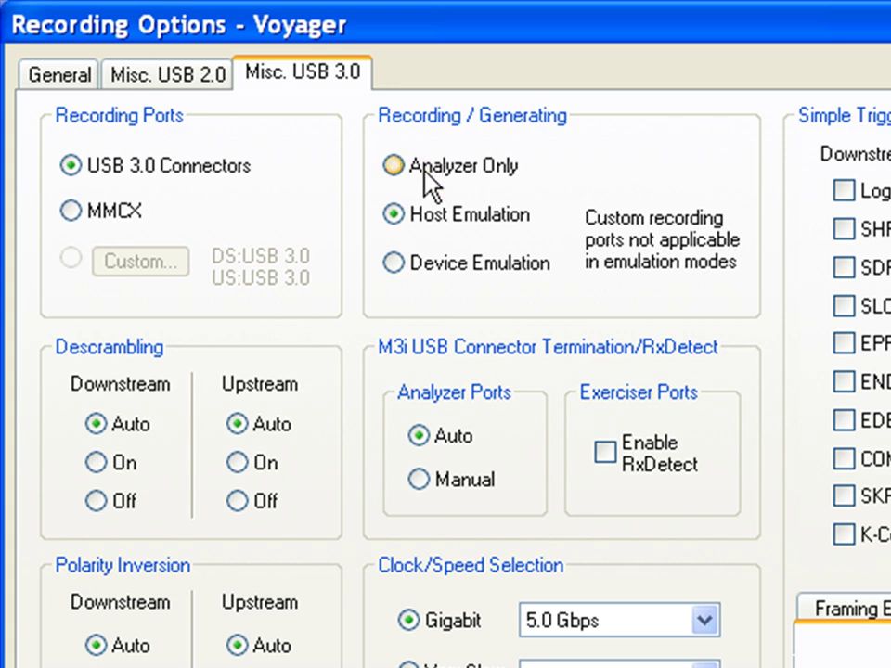
Select Analyzer Only under Recording / Generating on the Misc. USB 3.0 tab.
left_click(393, 166)
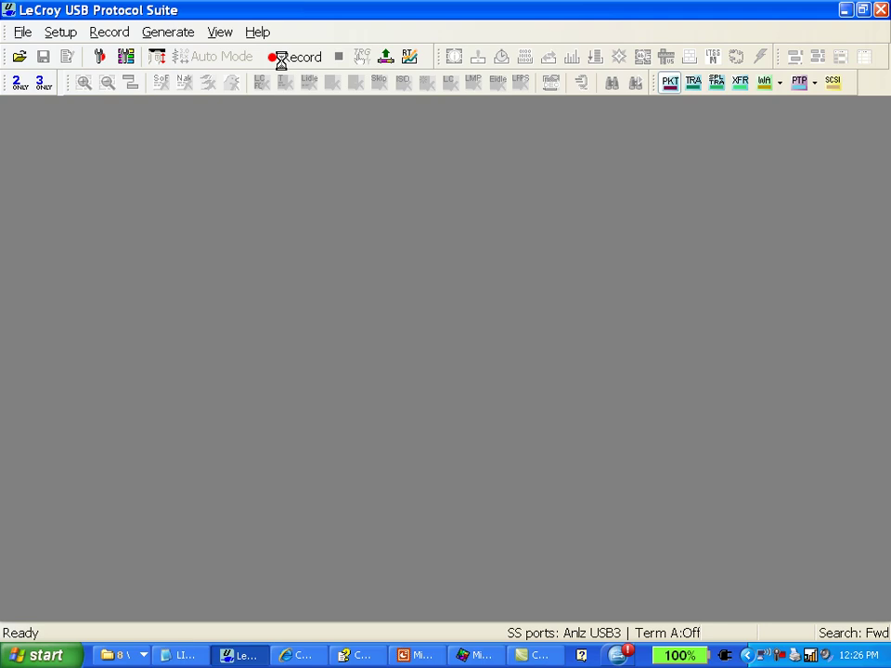
Record a new trace, capturing upstream LFPS polling packets with durations and timestamps.
left_click(297, 56)
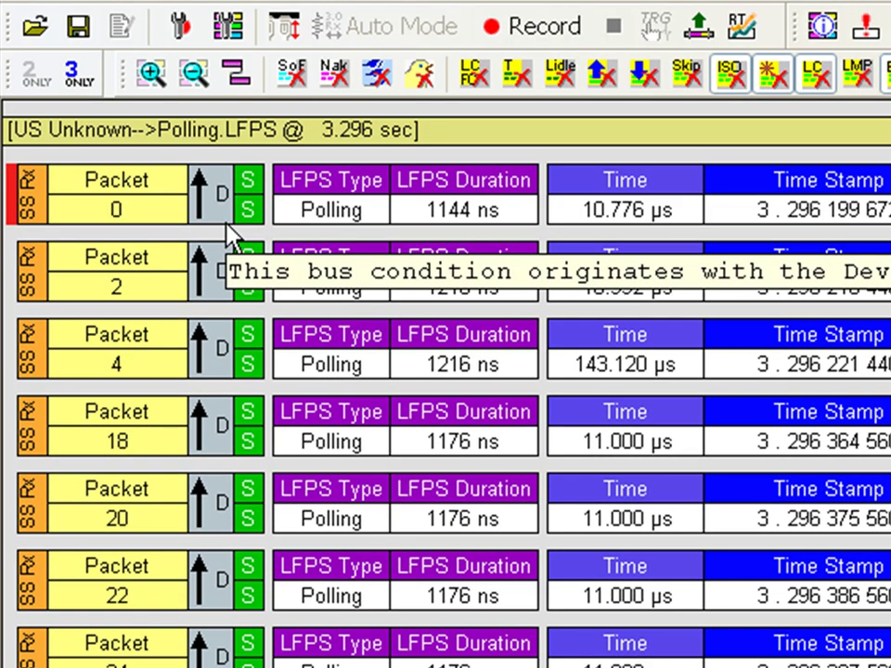
mouse_move(348, 251)
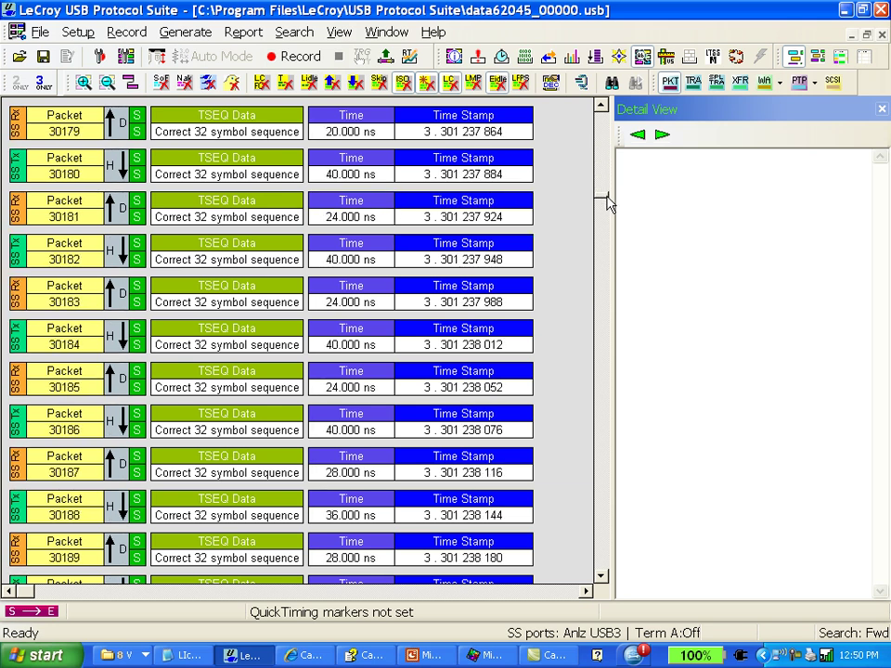
Scroll past the LFPS polling and TSEQ packets to link commands and data packets.
scroll("down", 3)
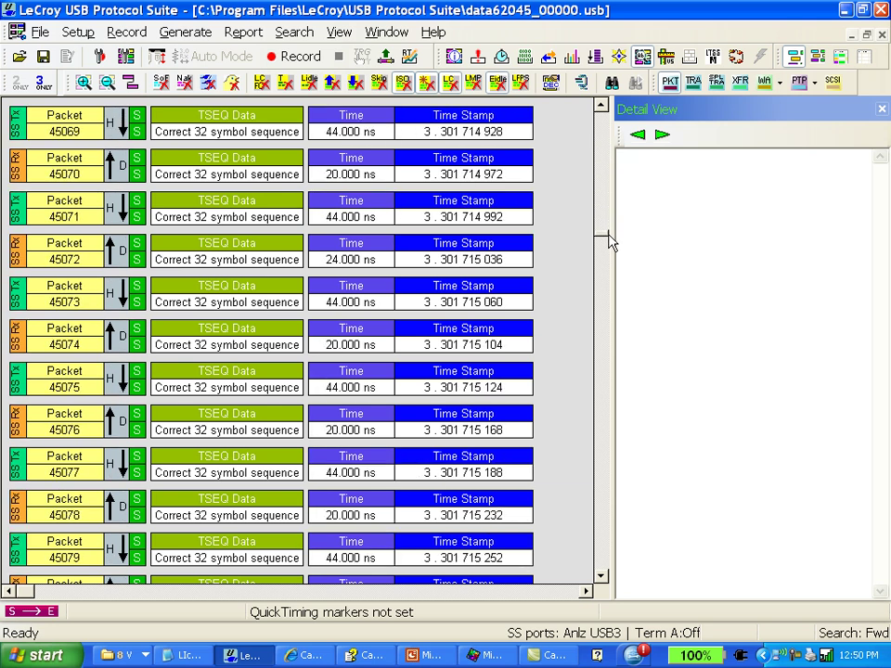
scroll("down", 3)
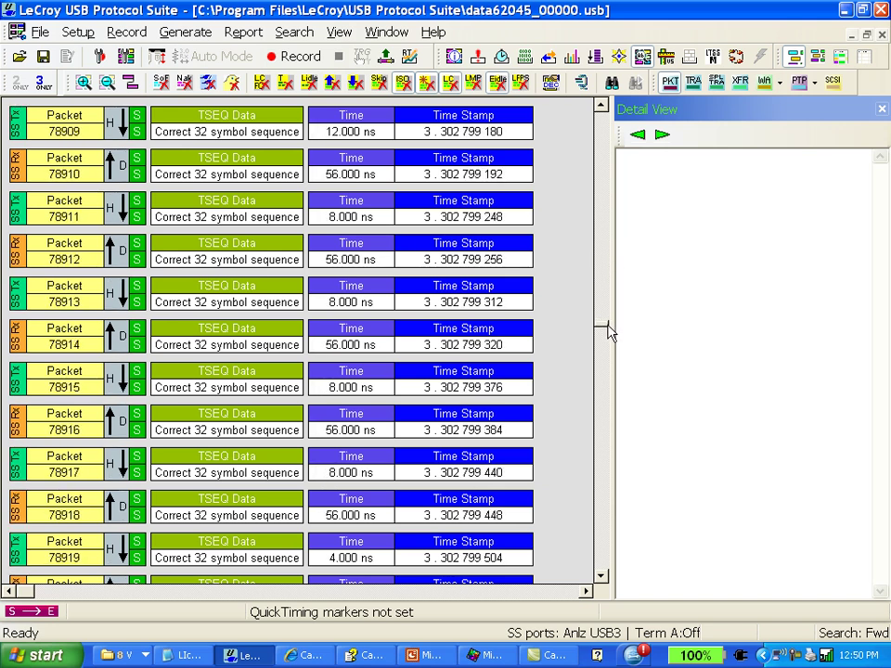
scroll("down", 3)
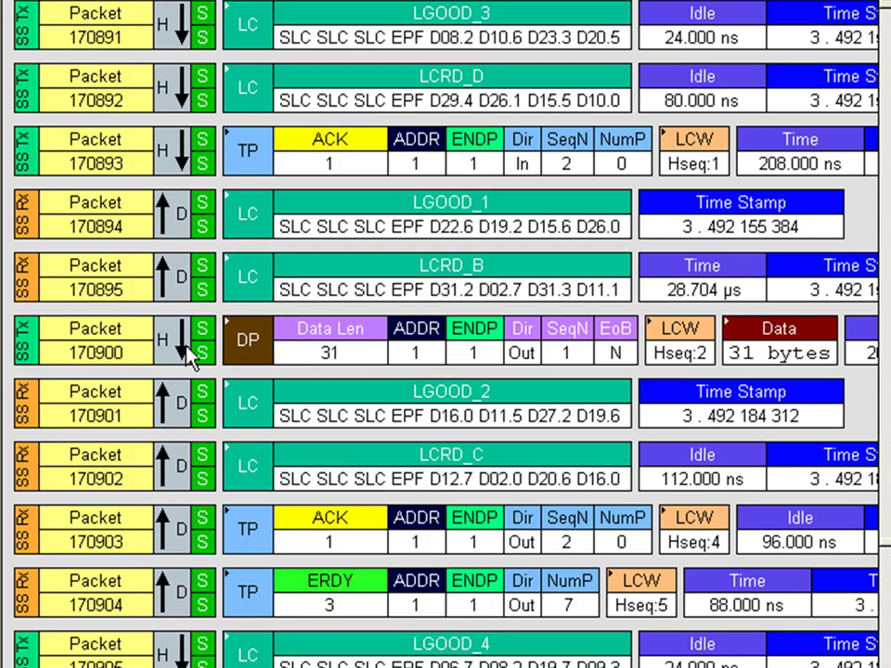
mouse_move(202, 354)
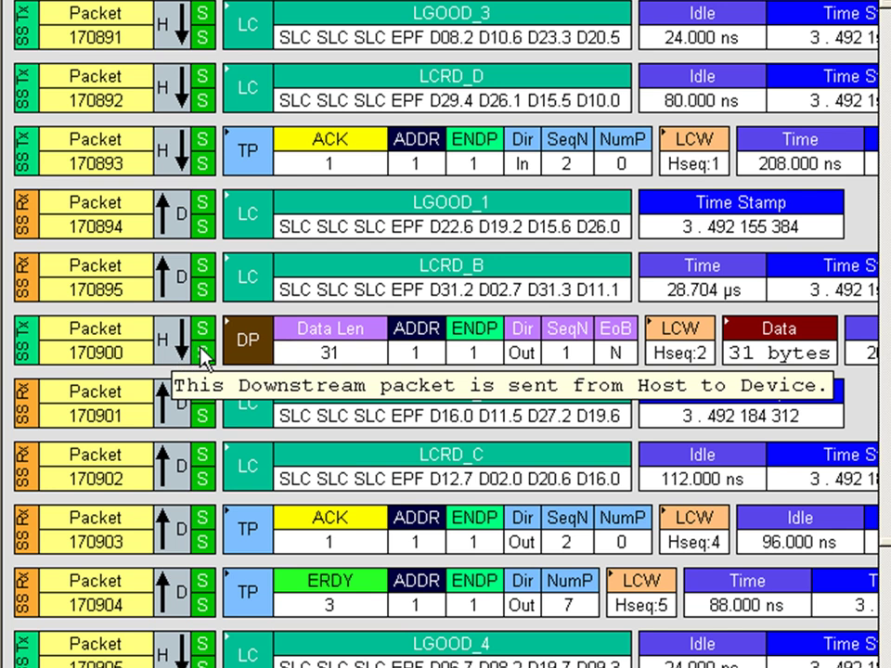
mouse_move(206, 365)
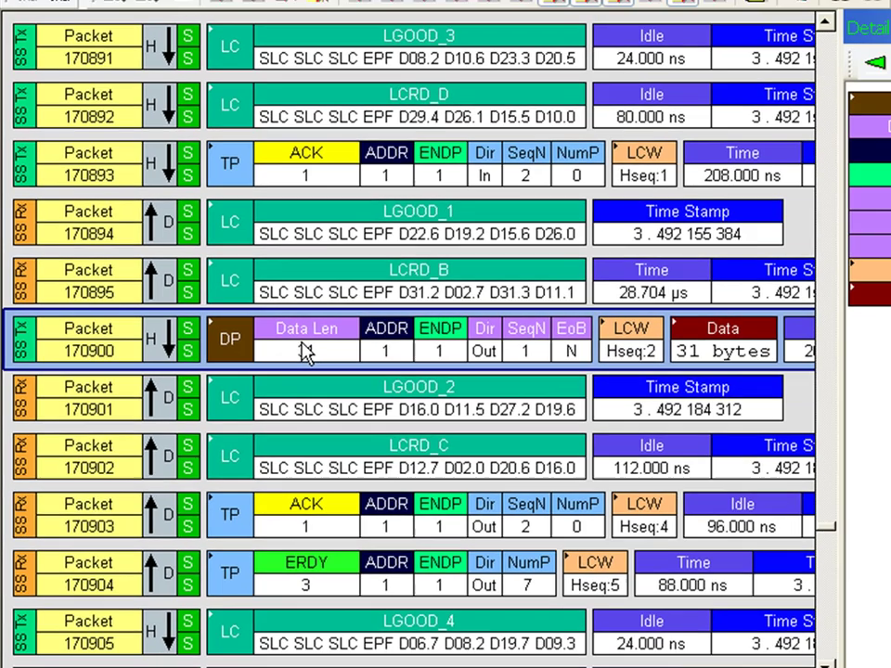
Show data packet 170900's details: length 31, address 1, endpoint 1, direction Out.
left_click(306, 350)
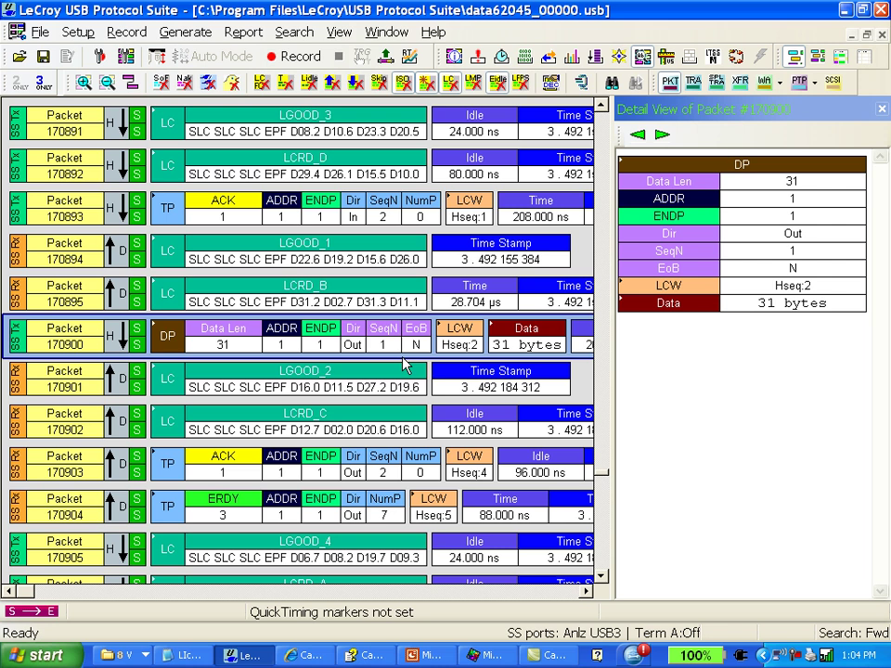
mouse_move(323, 378)
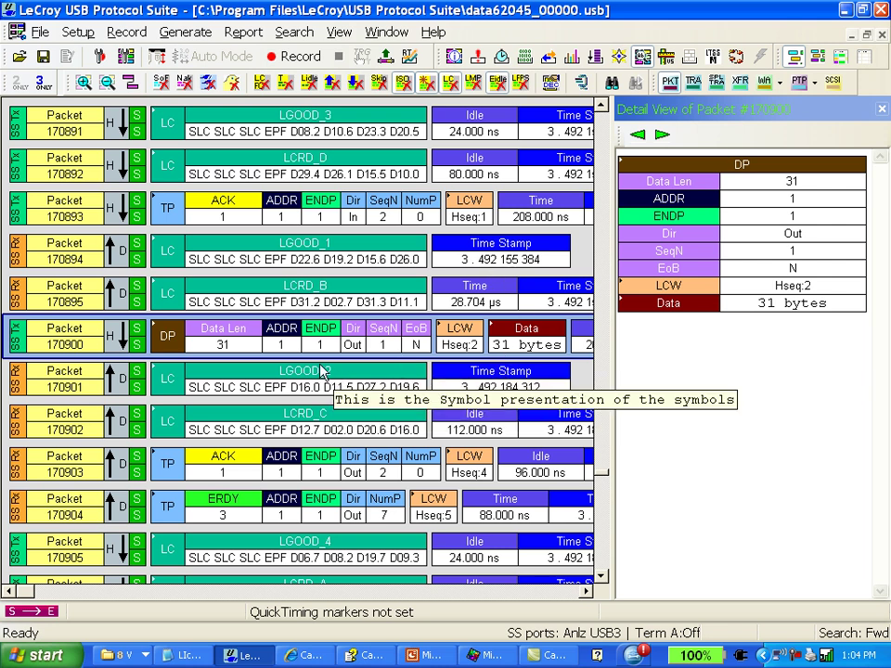
mouse_move(165, 336)
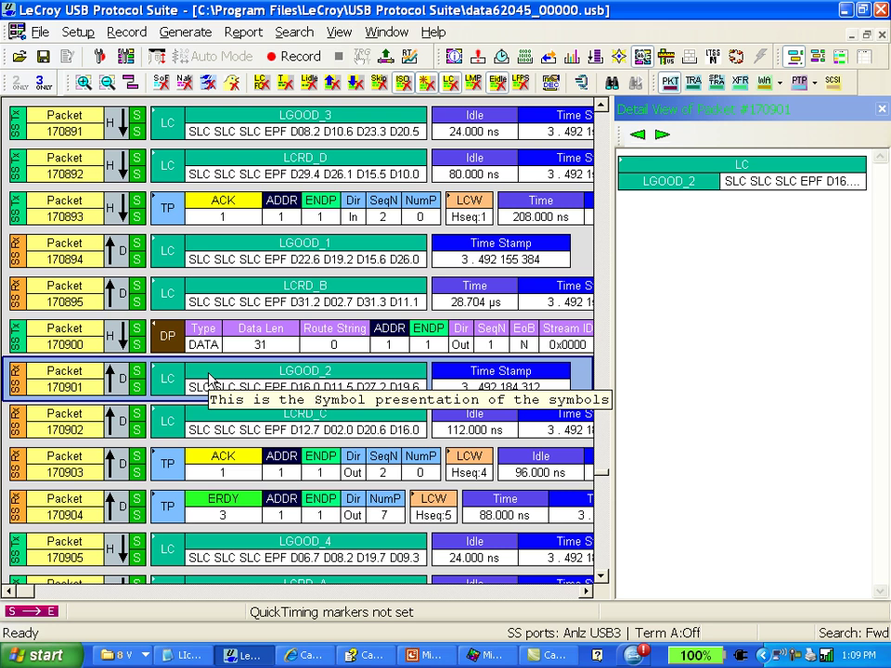
mouse_move(283, 172)
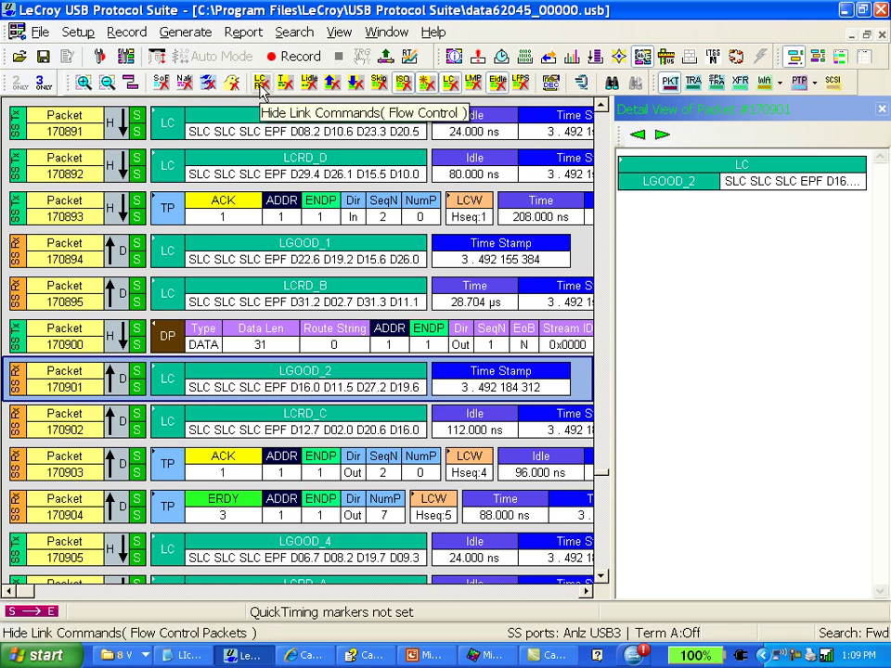
Hide link-command packets so only acknowledgements, ERDY/NRDY and data packets remain.
left_click(261, 82)
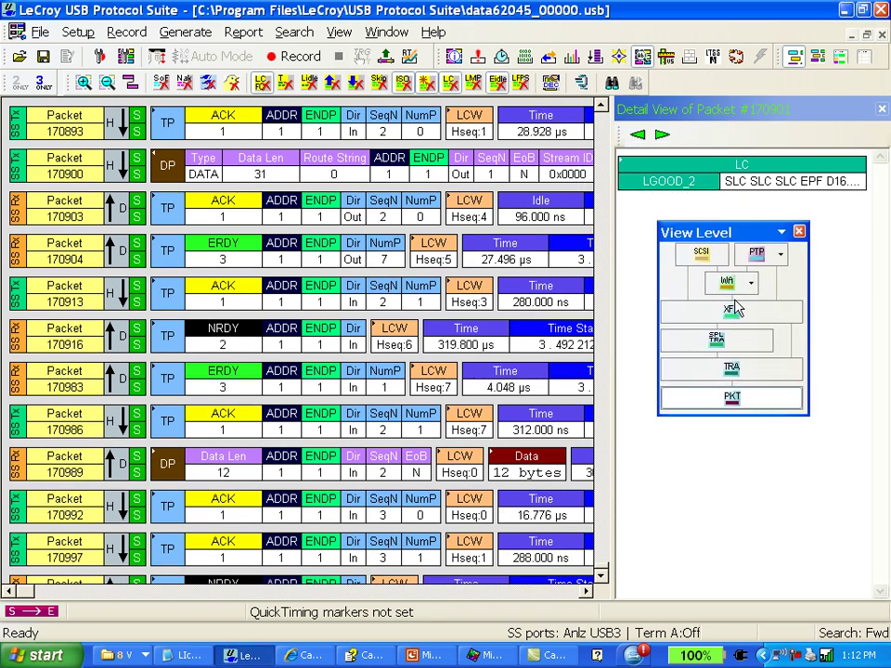
mouse_move(731, 368)
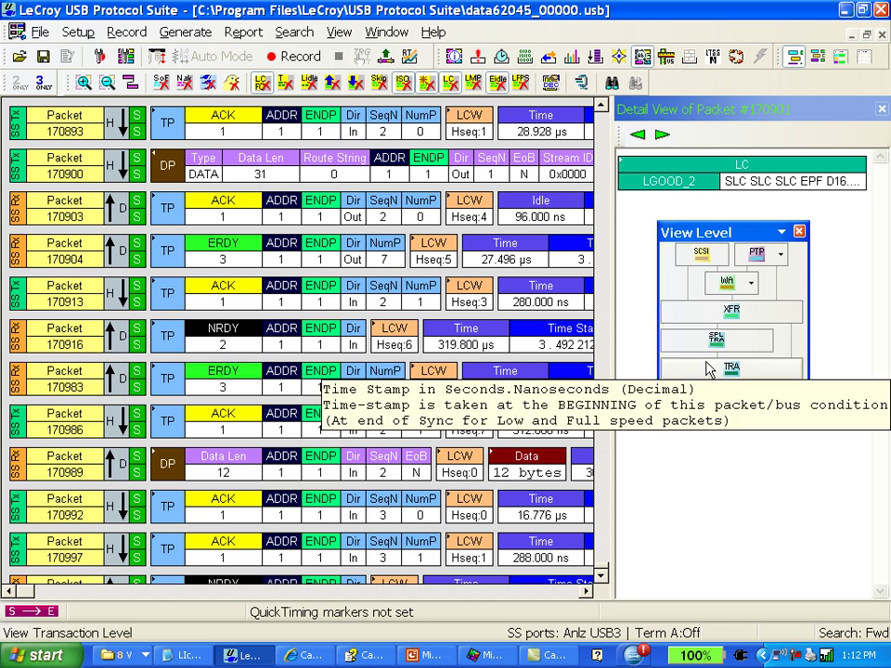
Decode the trace at transaction level and adjust the trace viewing options.
left_click(732, 369)
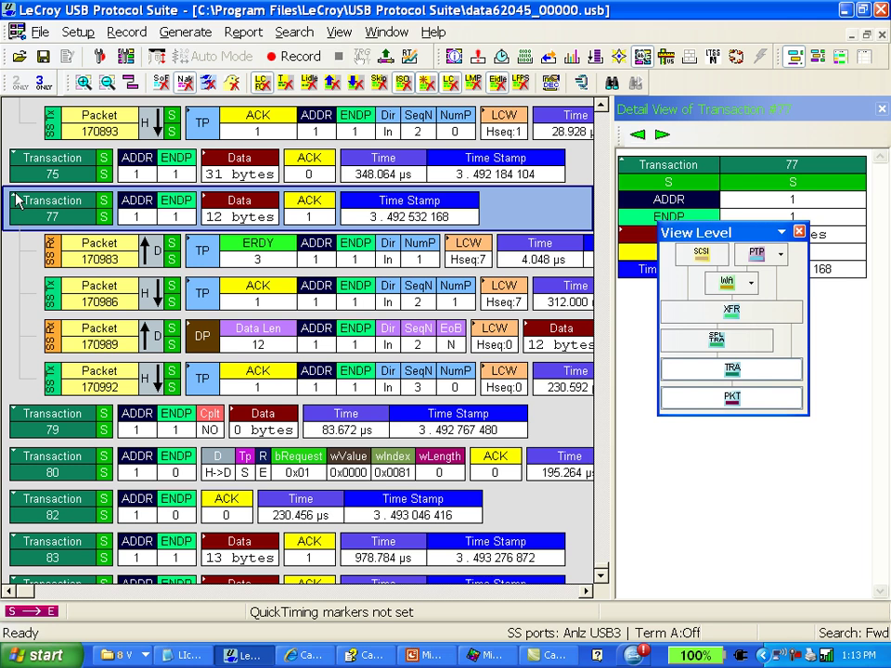
left_click(339, 31)
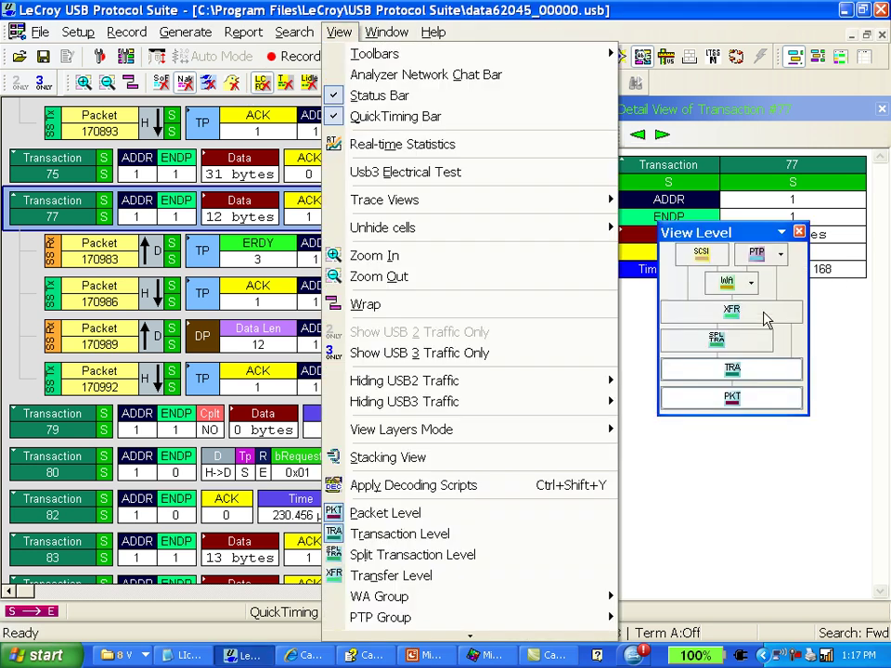
left_click(390, 575)
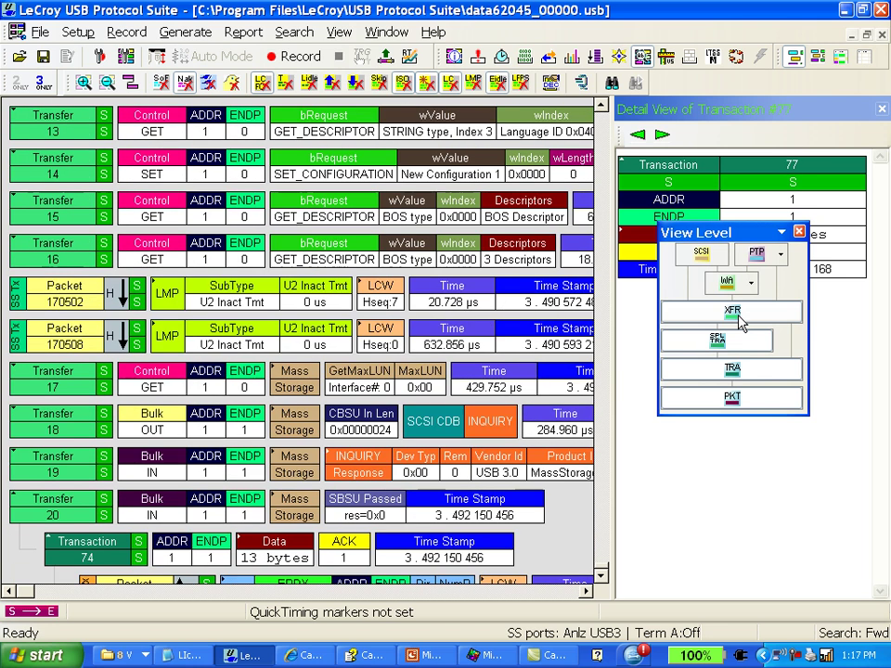
Decode at SCSI operation level, scroll through the operations, and close the trace.
left_click(701, 253)
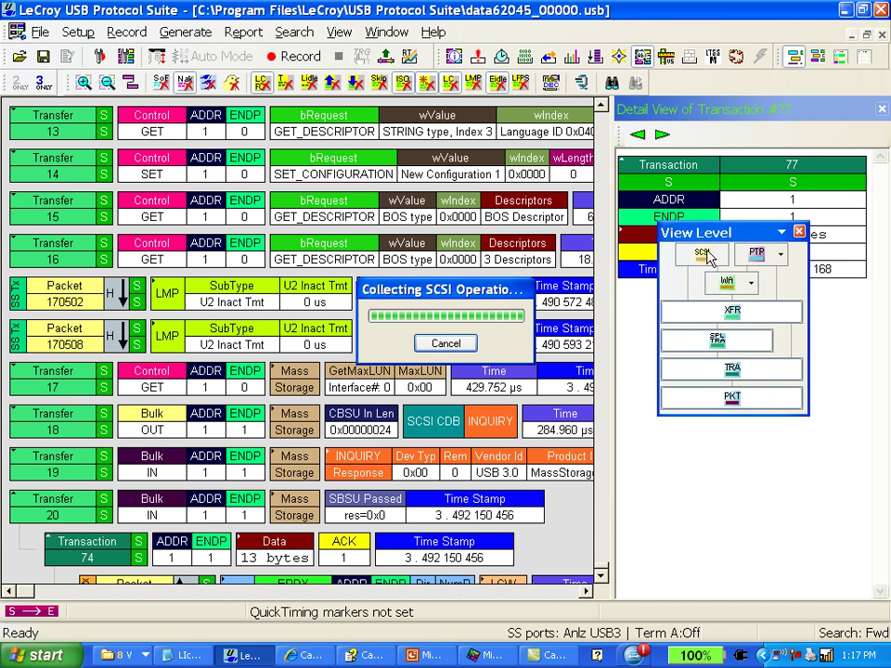
left_click(444, 343)
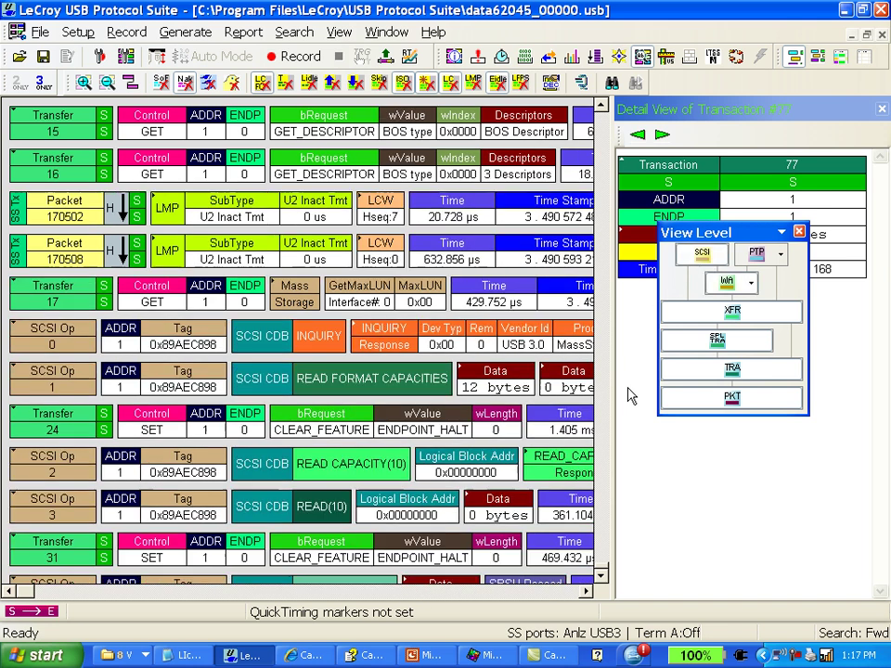
scroll("down", 3)
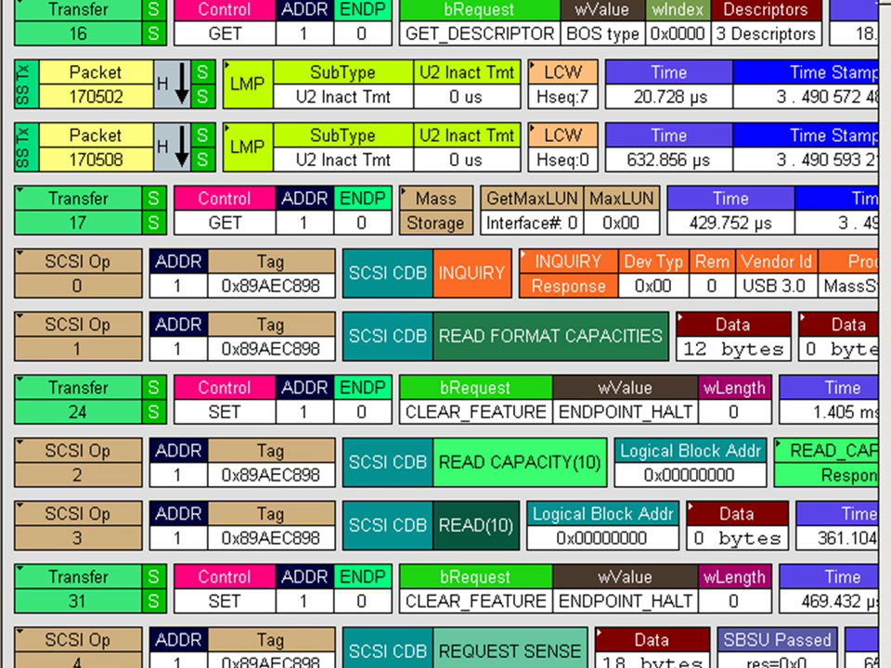
scroll("down", 3)
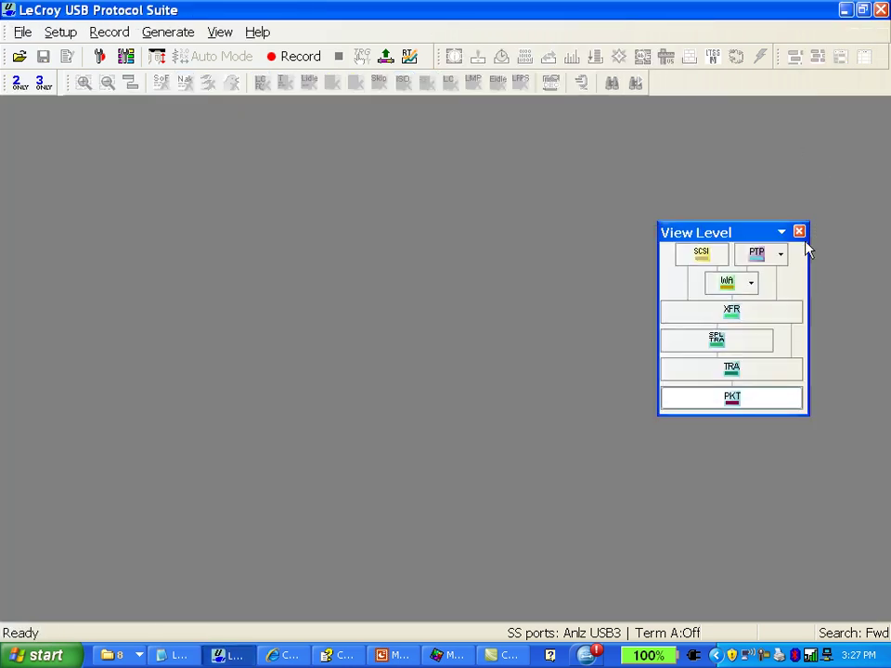
Switch recording to Event Trigger with the trigger position at 85% post-triggering.
left_click(799, 232)
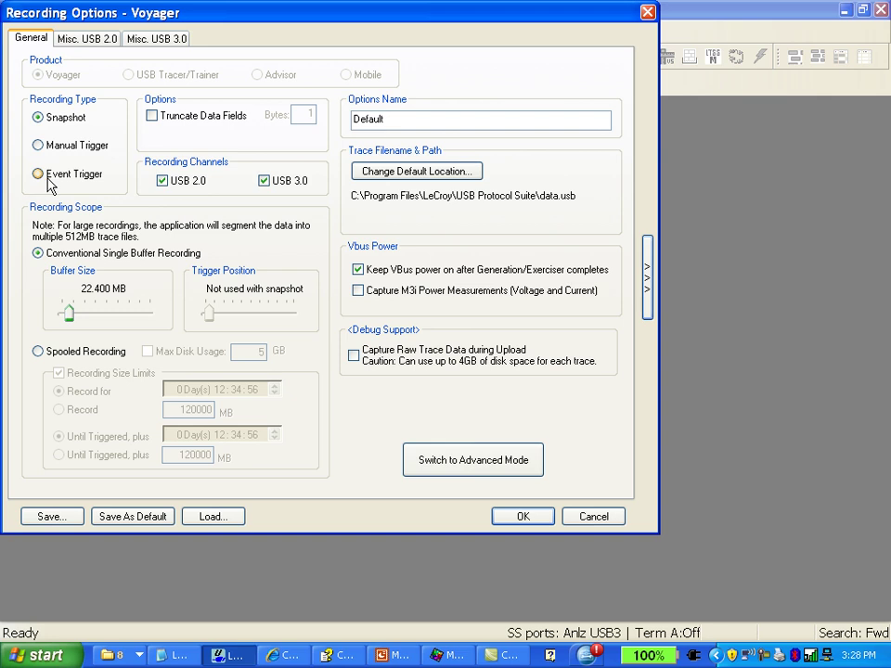
left_click(37, 175)
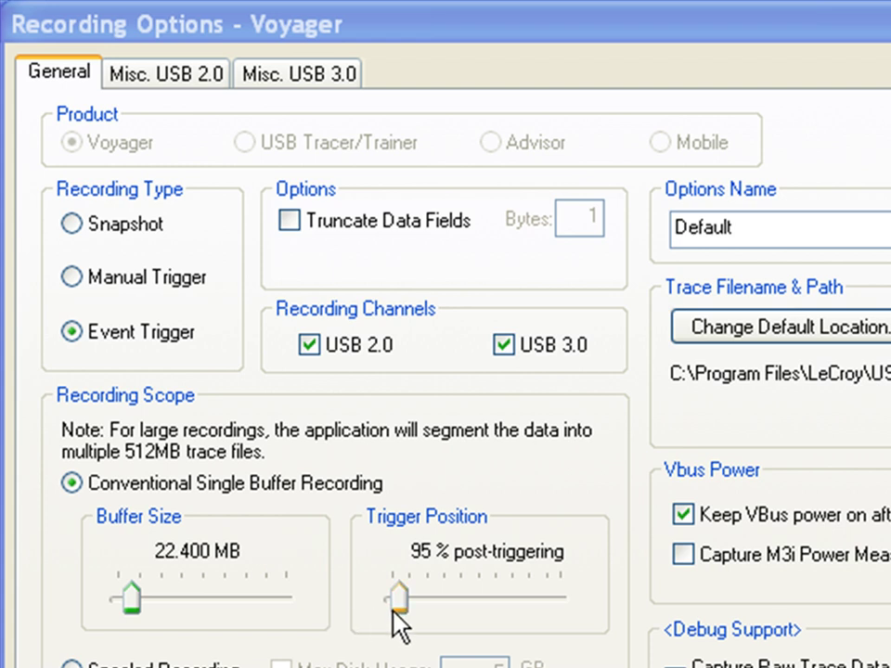
mouse_move(404, 622)
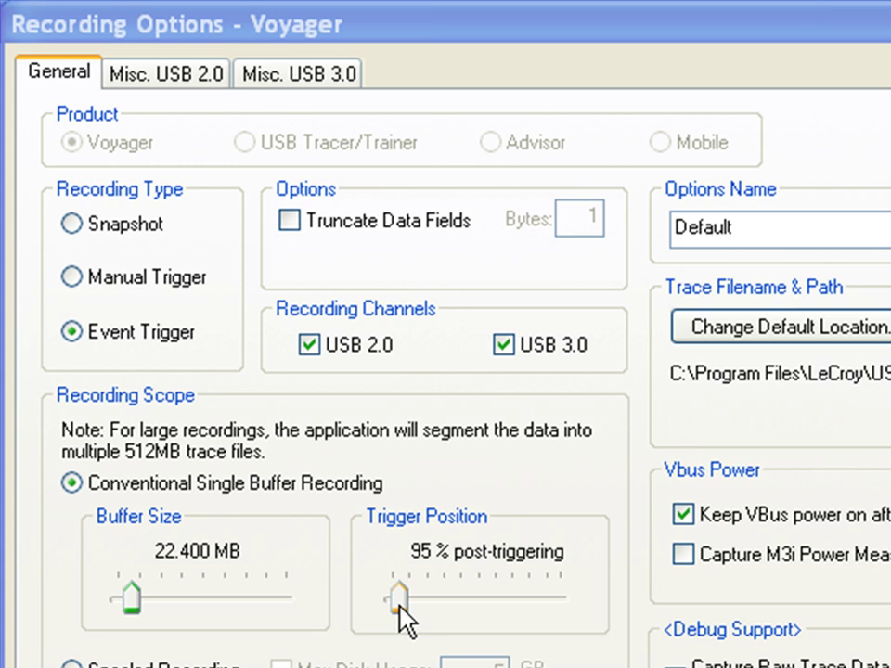
left_click_drag(394, 597, 496, 596)
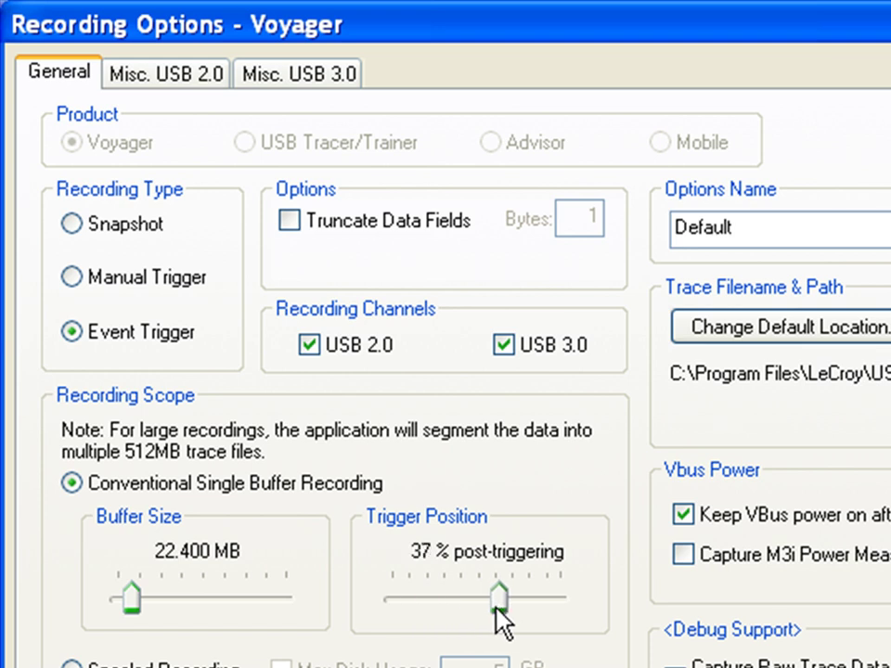
left_click_drag(497, 598, 519, 599)
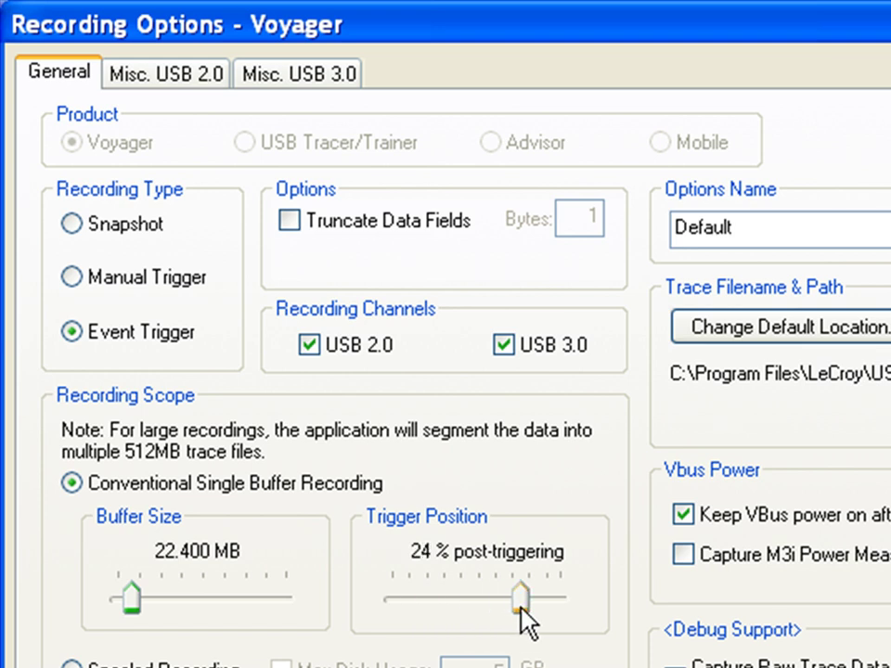
left_click_drag(519, 599, 413, 598)
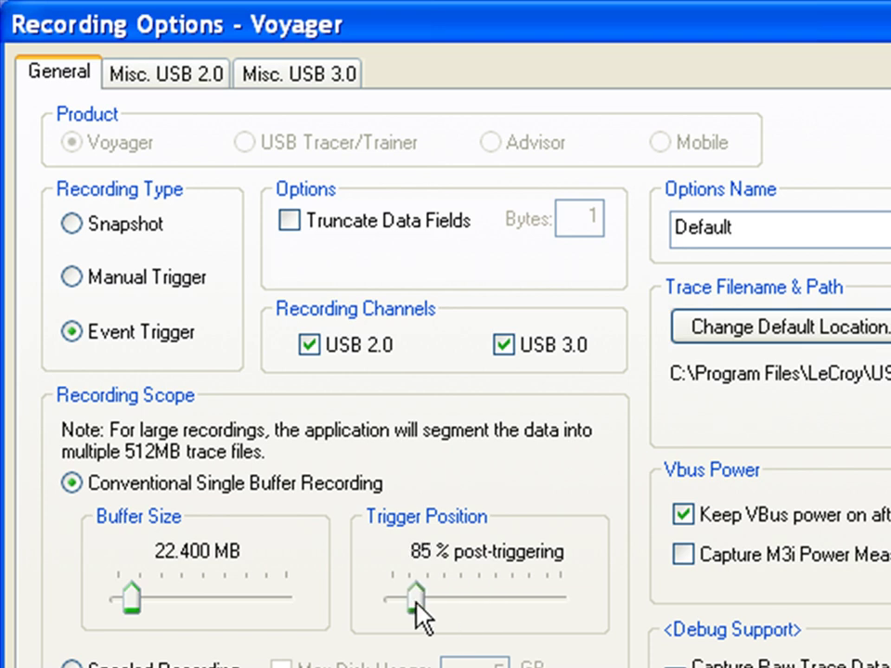
left_click_drag(415, 599, 418, 599)
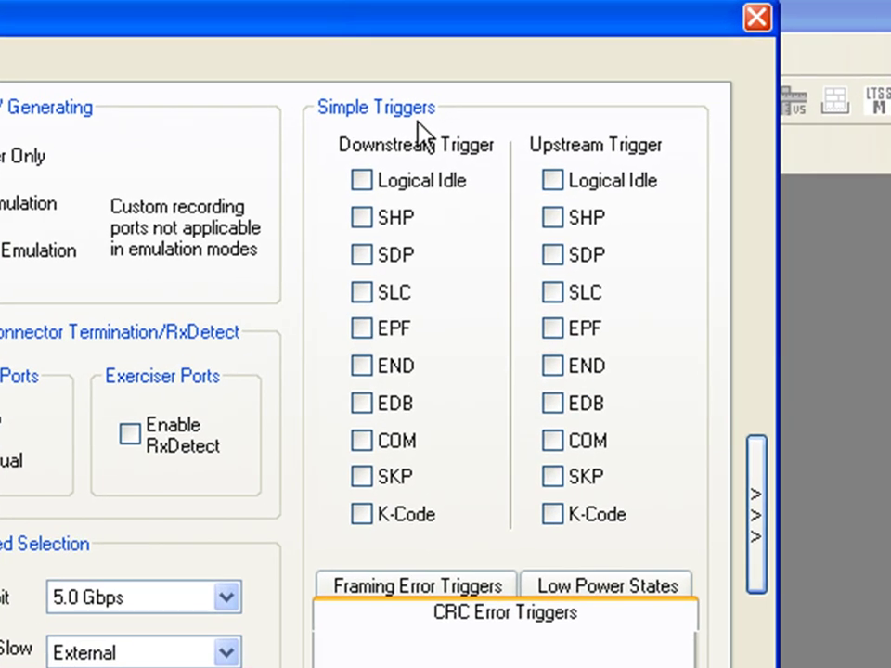
Trigger on SHP and SLC symbols both downstream and upstream, then confirm with OK.
left_click(361, 217)
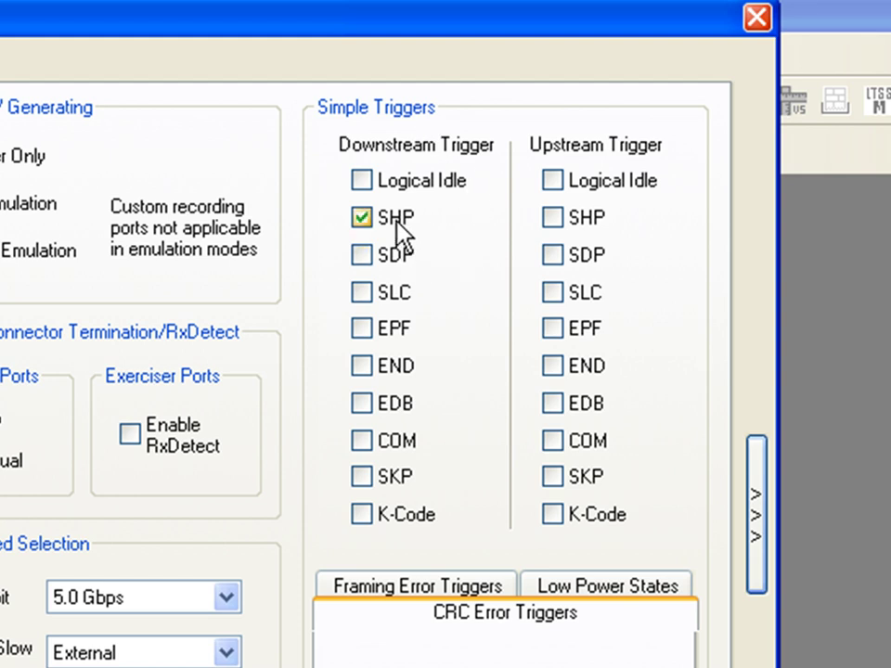
left_click(552, 217)
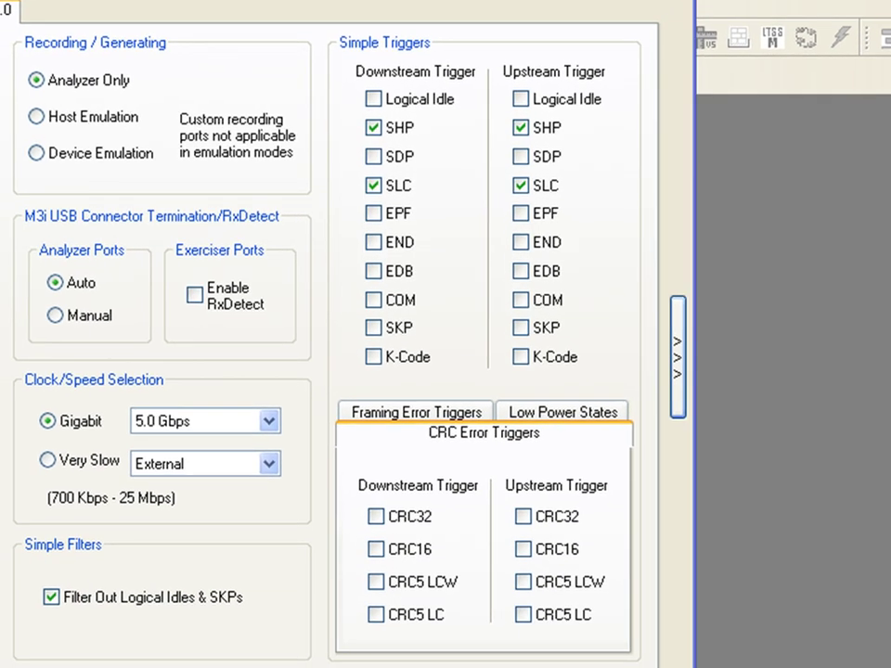
left_click(375, 548)
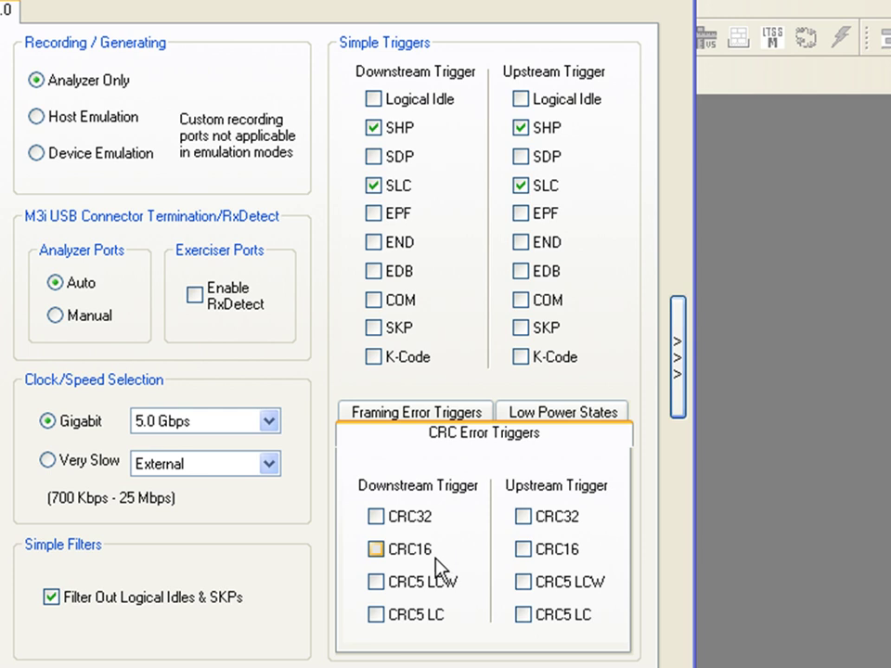
mouse_move(425, 561)
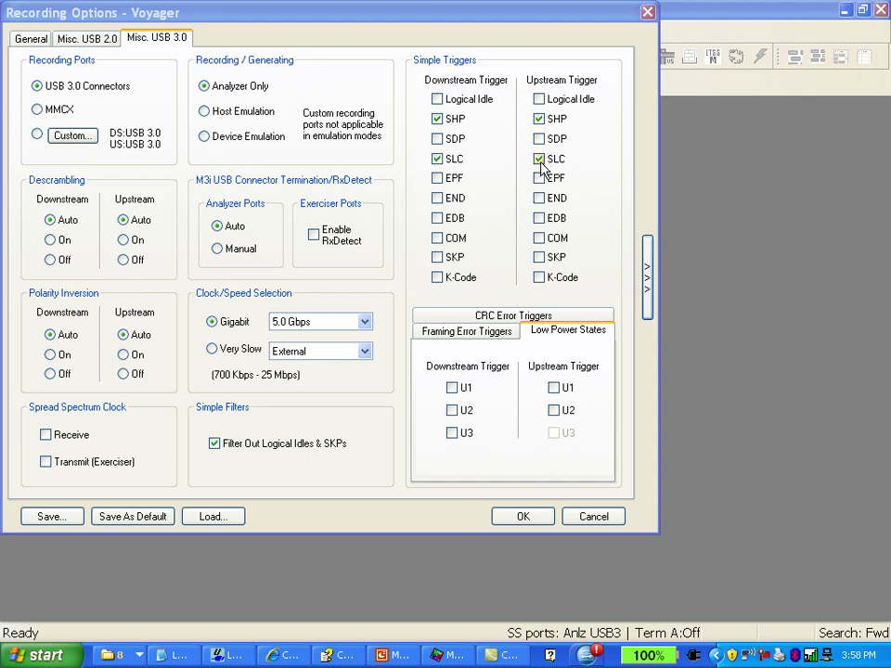
left_click(438, 159)
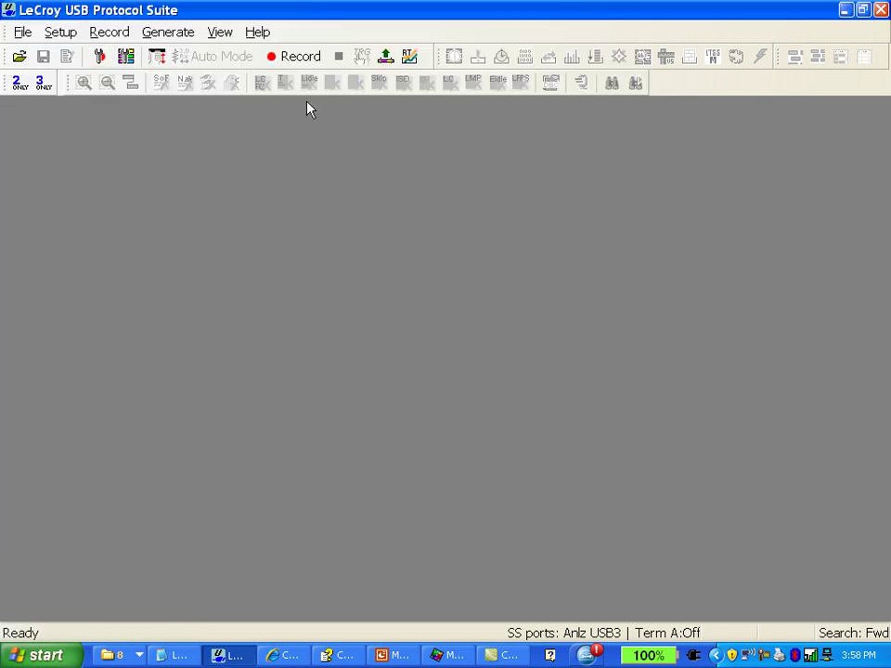
mouse_move(300, 56)
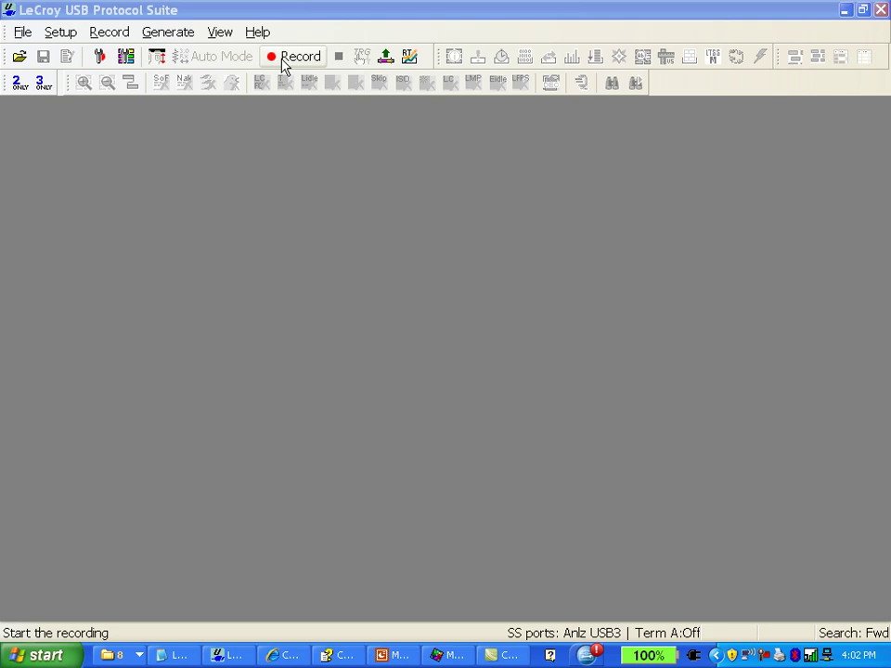
Record an event-triggered trace listing link command and transaction packets.
left_click(295, 57)
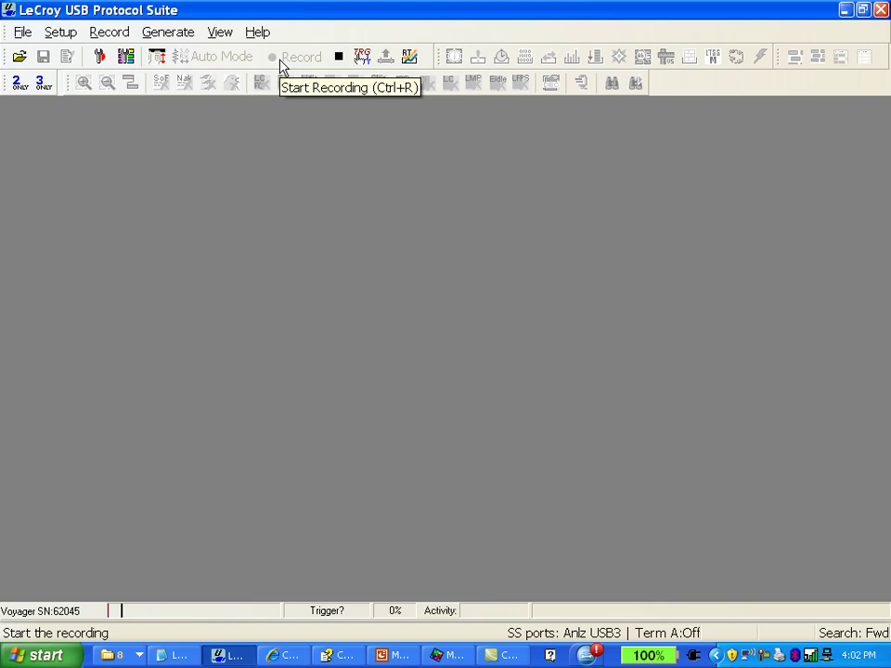
left_click(302, 57)
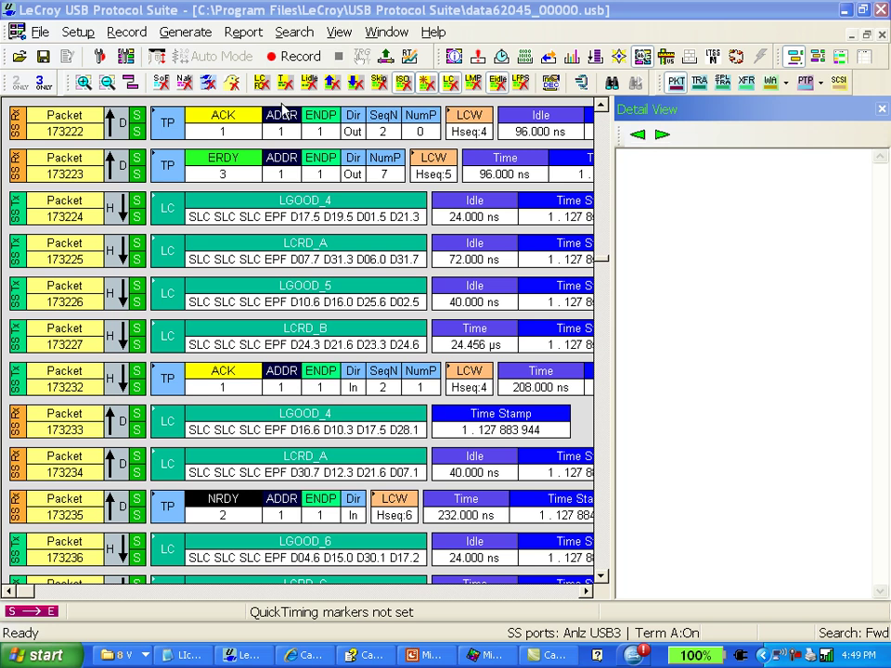
Decode the new trace at SCSI level and scroll through READ CAPACITY, READ and MODE SENSE operations.
left_click(162, 84)
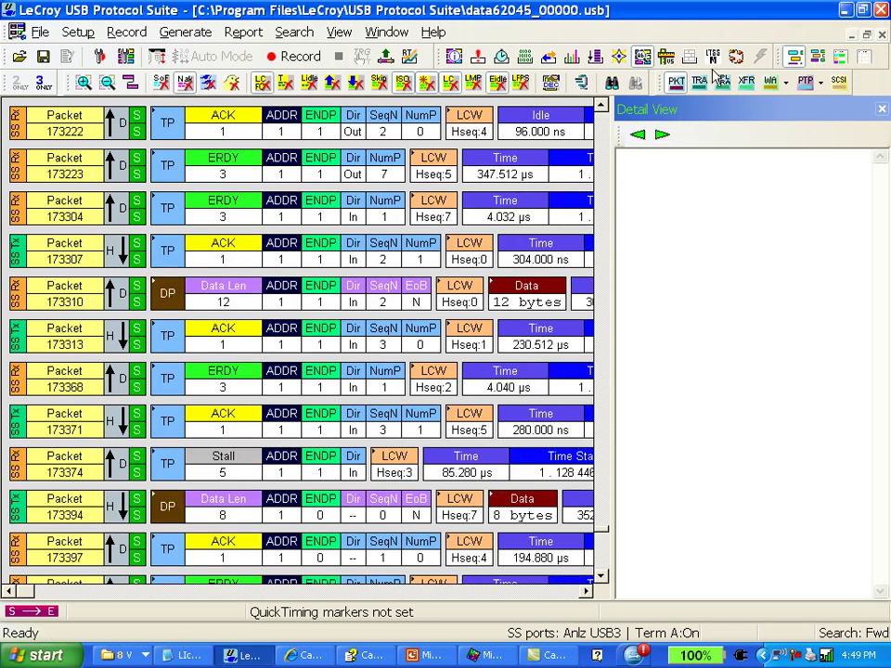
left_click(838, 83)
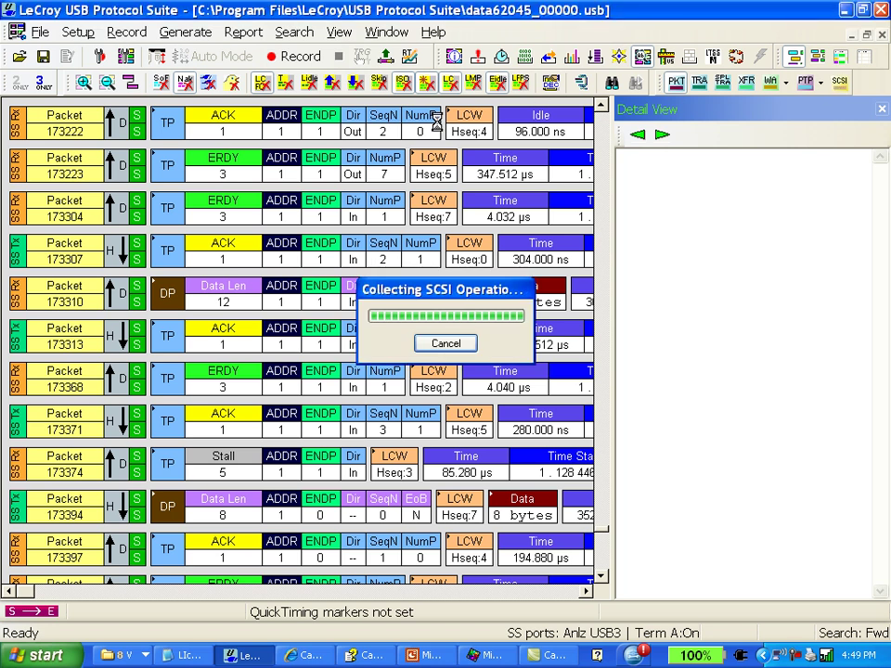
mouse_move(487, 169)
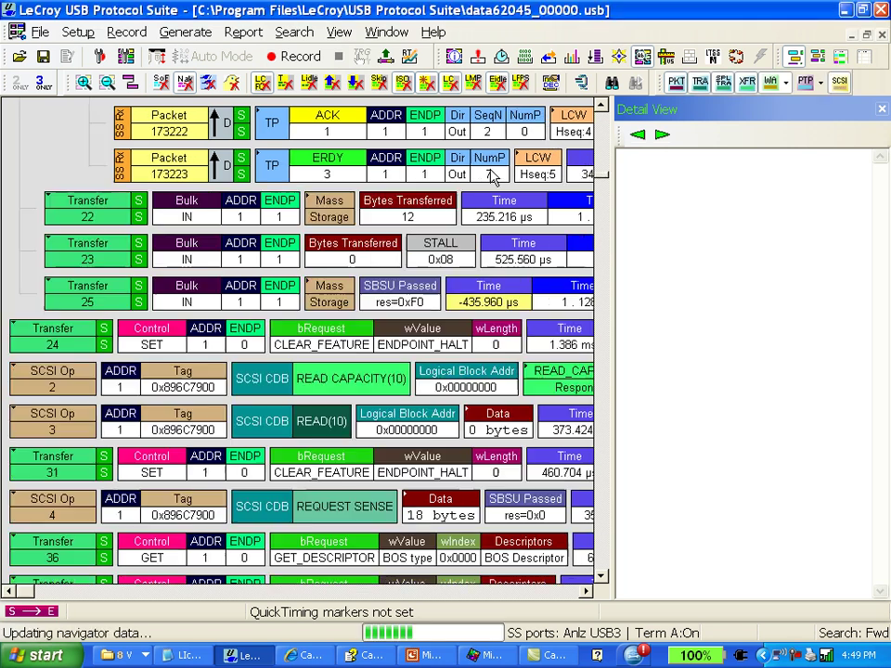
scroll("down", 3)
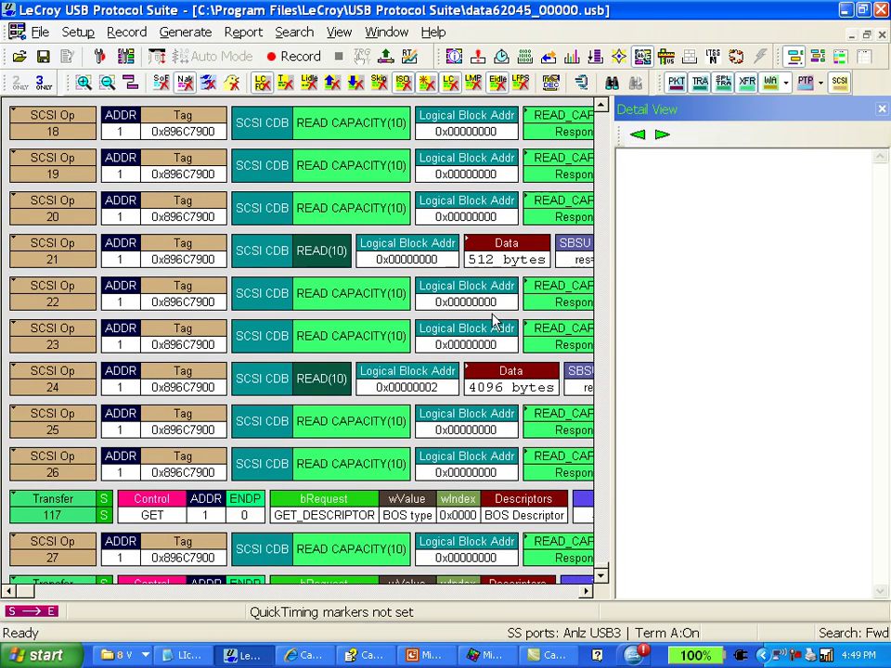
scroll("down", 3)
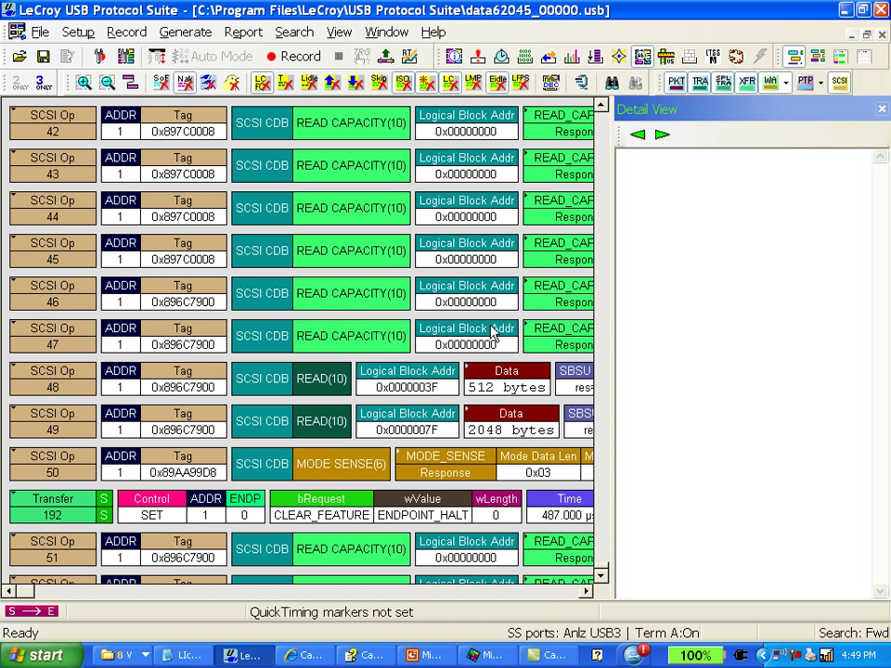